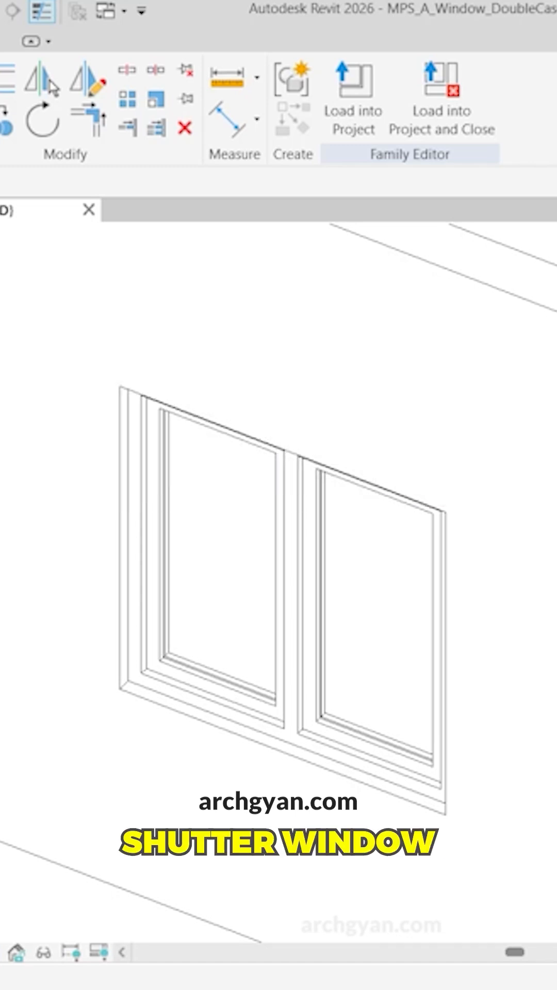
Select the window's left shutter and enter its nested shutter family for editing.
left_click(139, 606)
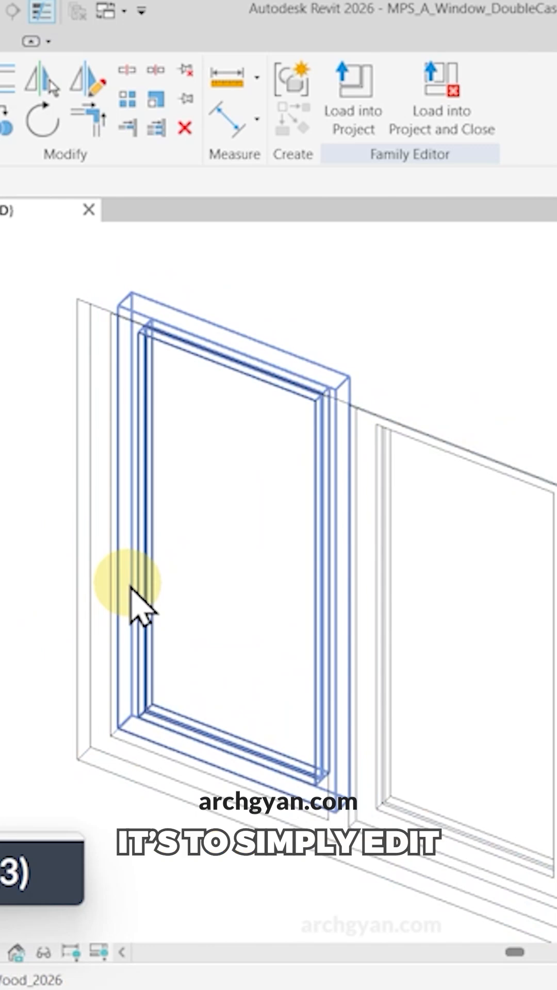
left_click(334, 151)
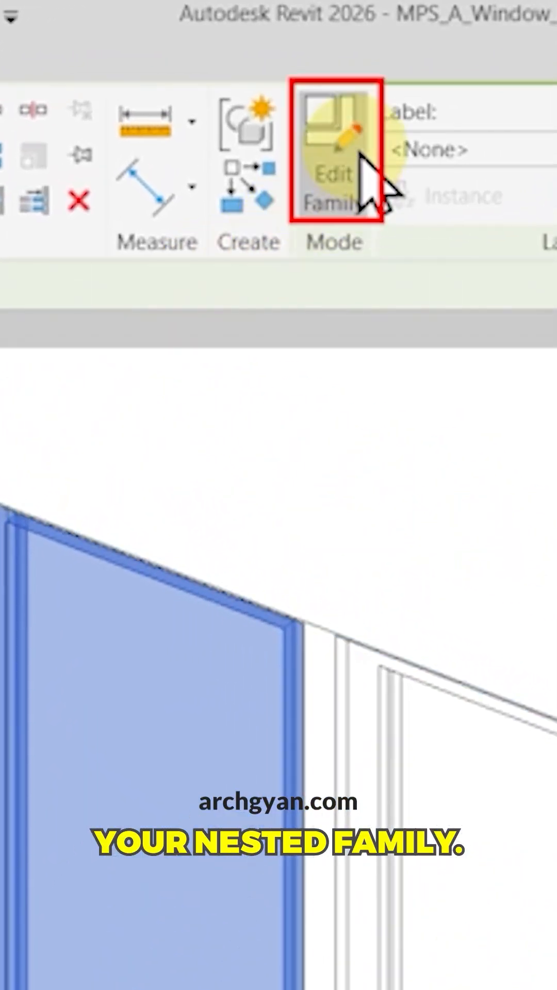
left_click(336, 152)
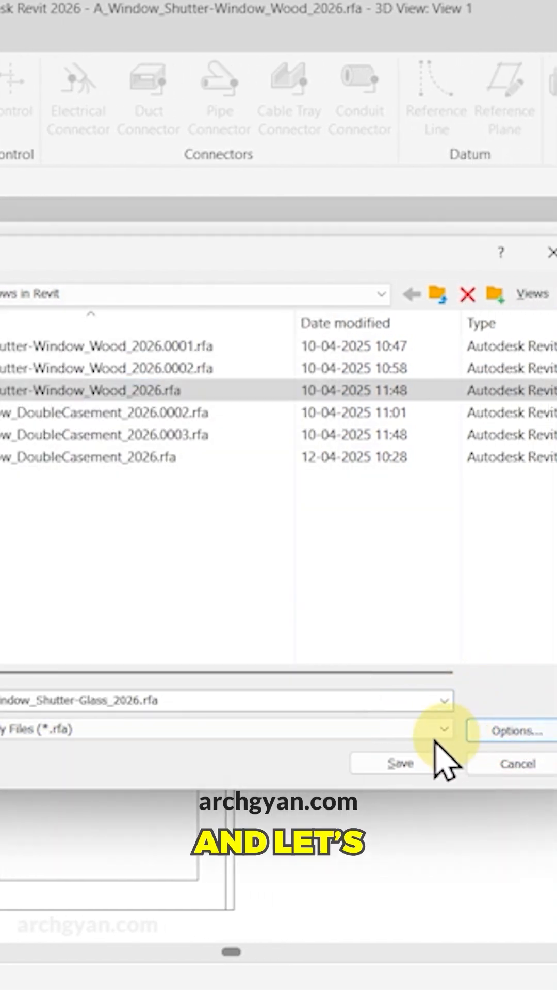
Save the copy as A_Window_Shutter-Glass_2026.rfa and switch to the Front elevation.
left_click(401, 762)
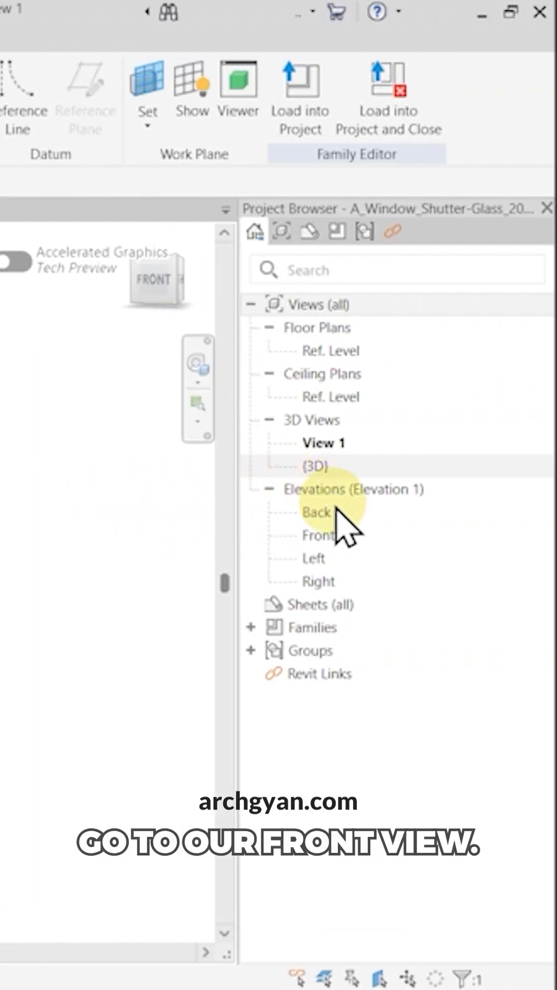
double_click(319, 535)
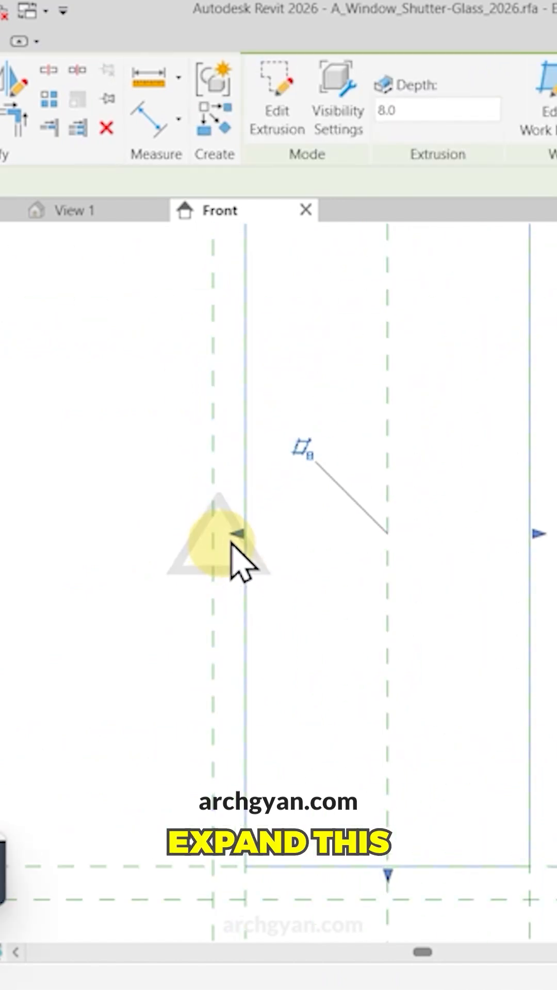
Delete each frame extrusion, removing the unsatisfied constraints that block the deletion.
left_click(238, 547)
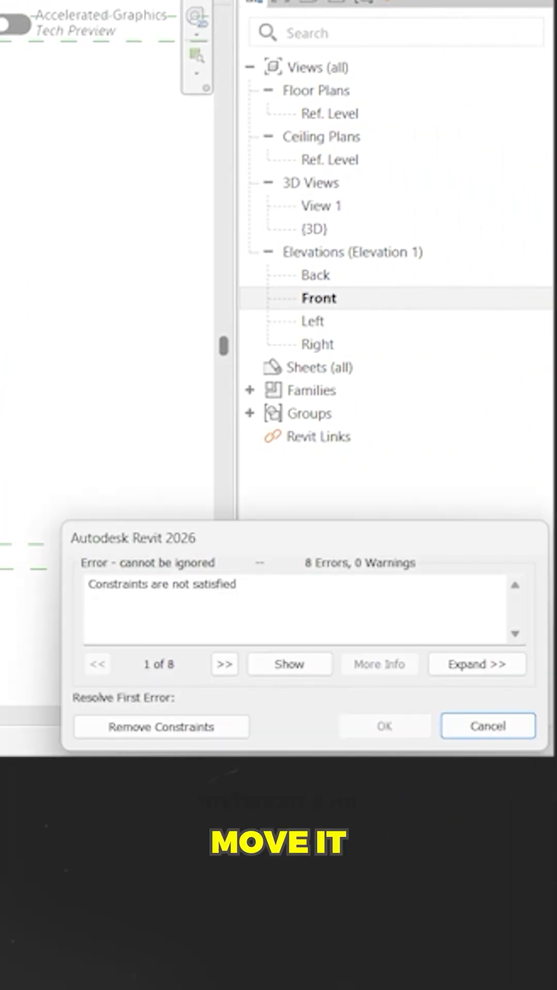
mouse_move(225, 587)
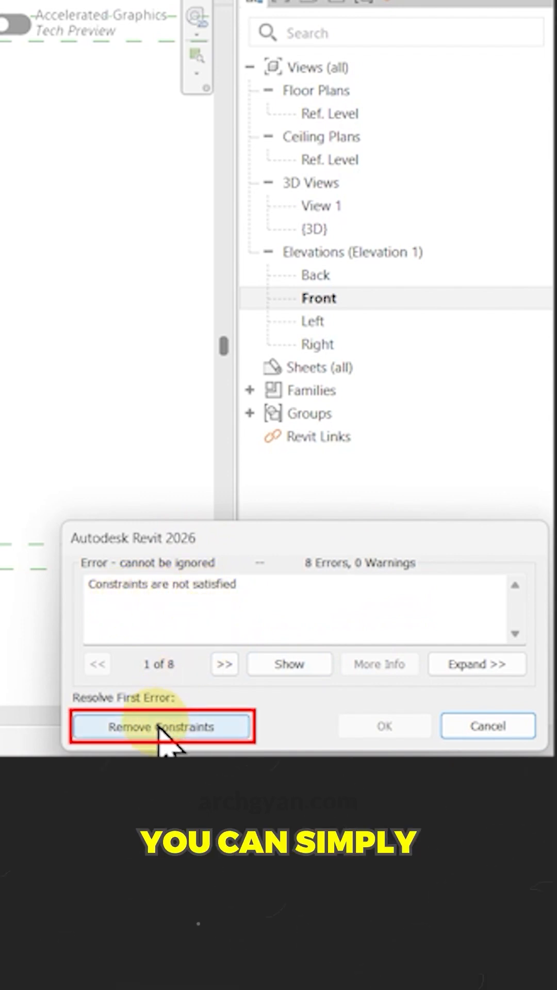
left_click(161, 724)
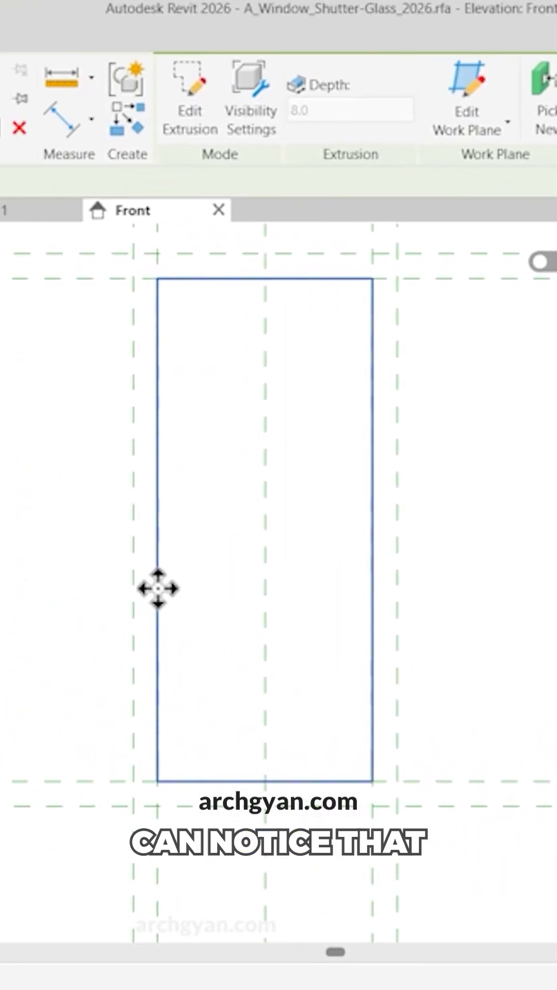
left_click(158, 586)
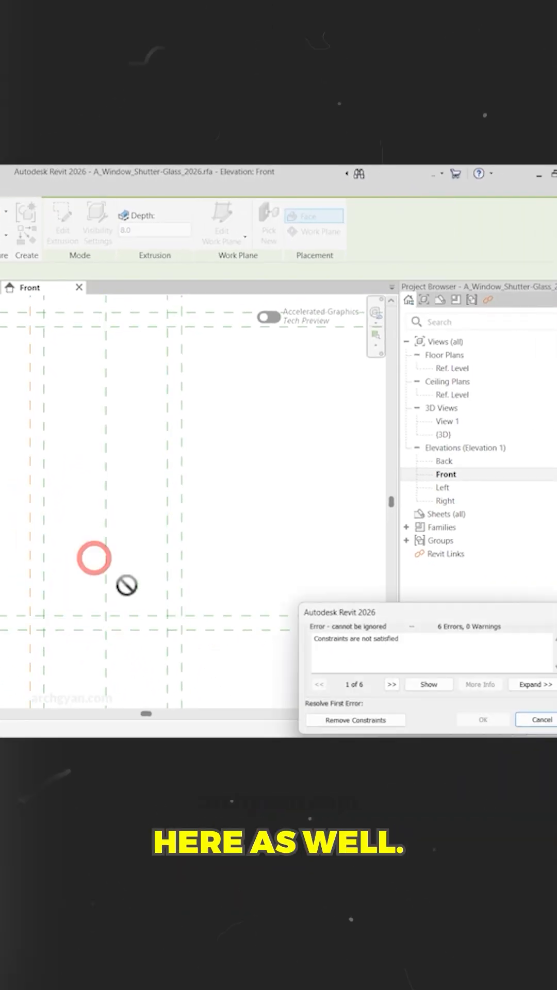
left_click(355, 719)
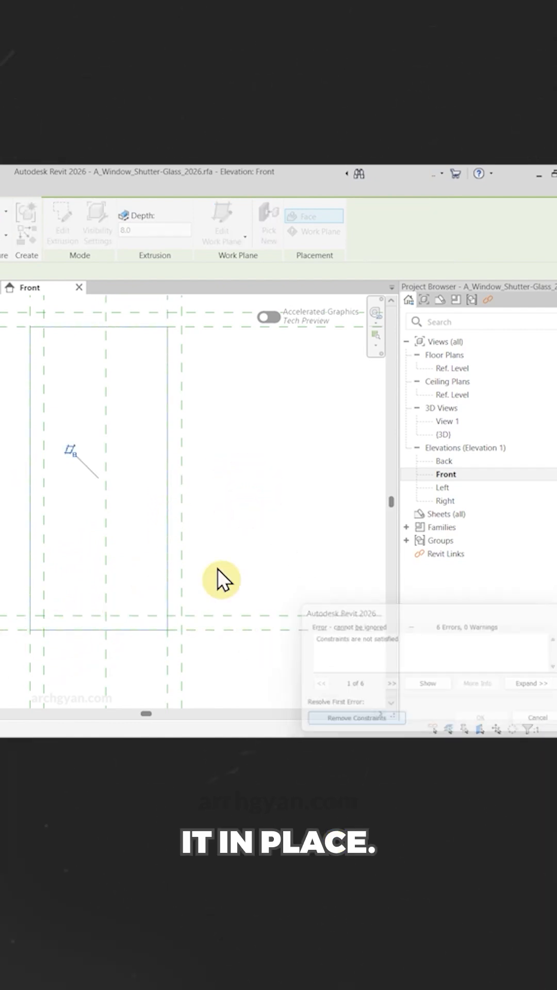
left_click(356, 718)
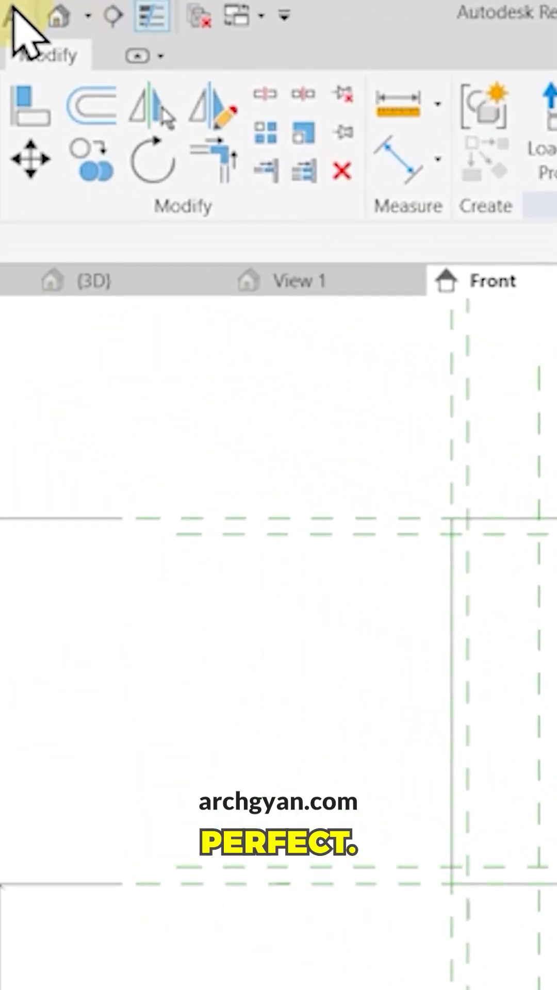
left_click(95, 280)
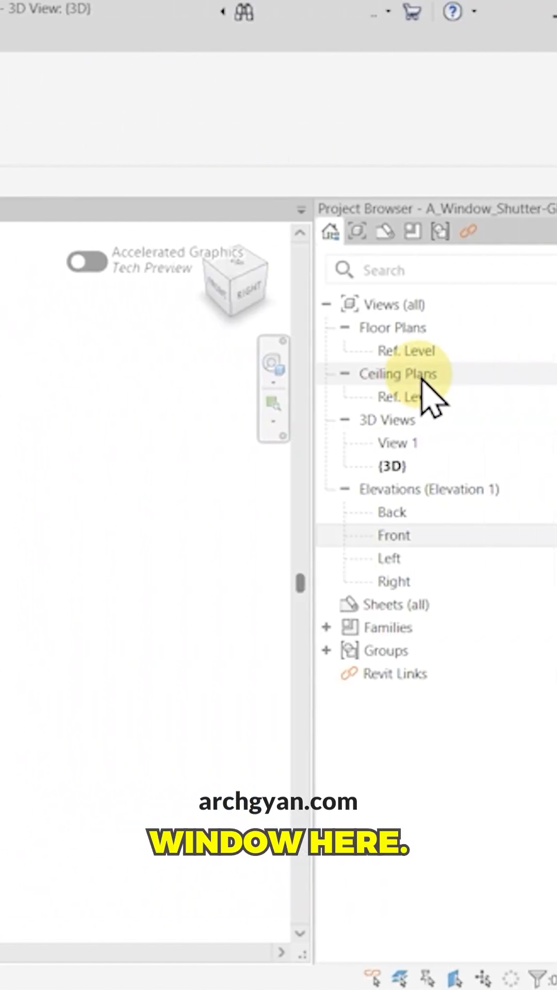
double_click(381, 535)
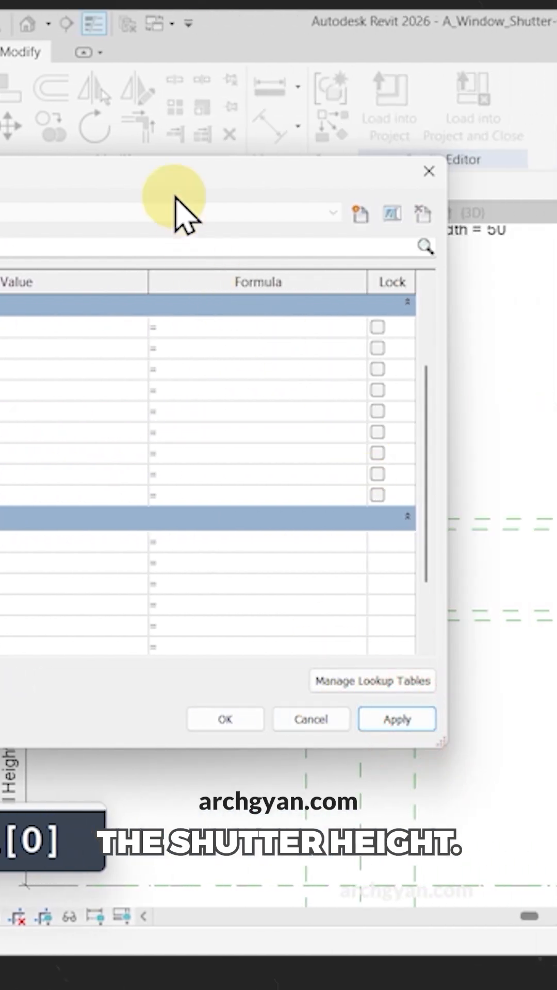
left_click(225, 719)
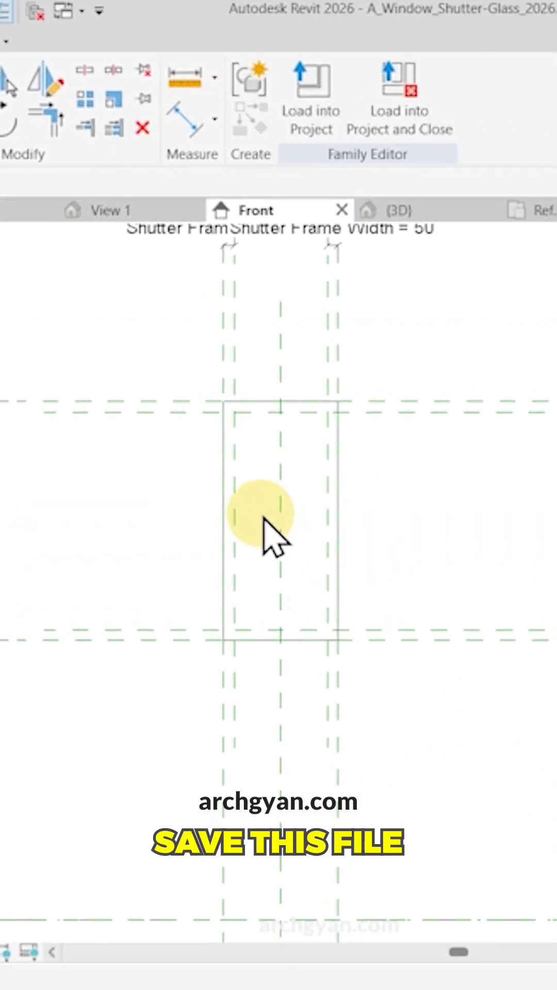
mouse_move(44, 29)
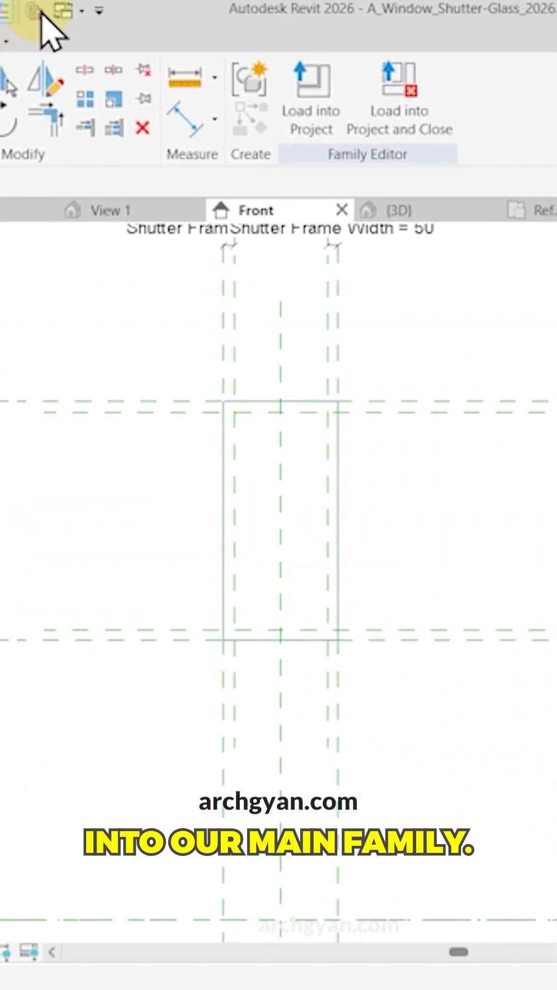
mouse_move(310, 95)
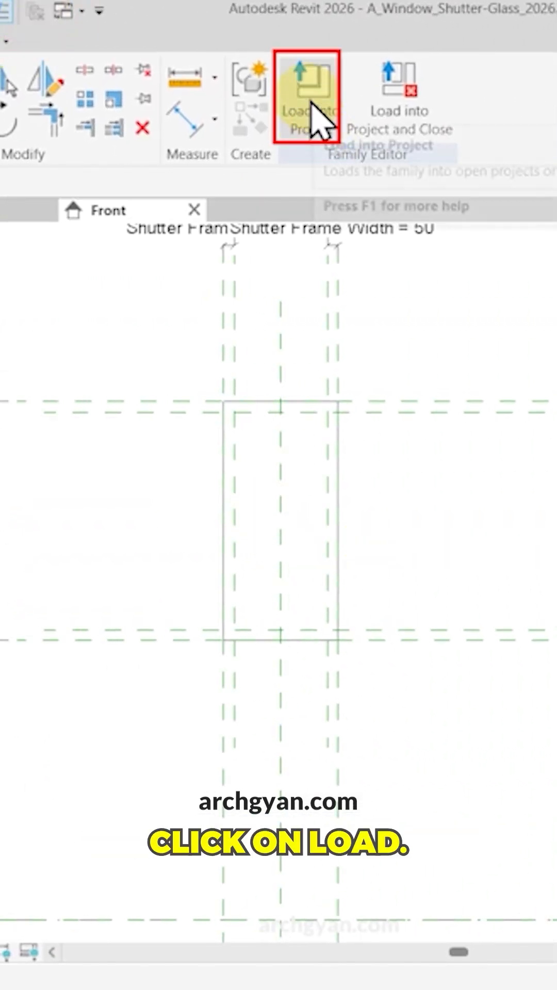
Load the glass shutter family into MPS_A_Window_DoubleCasement_2026.rfa.
left_click(309, 95)
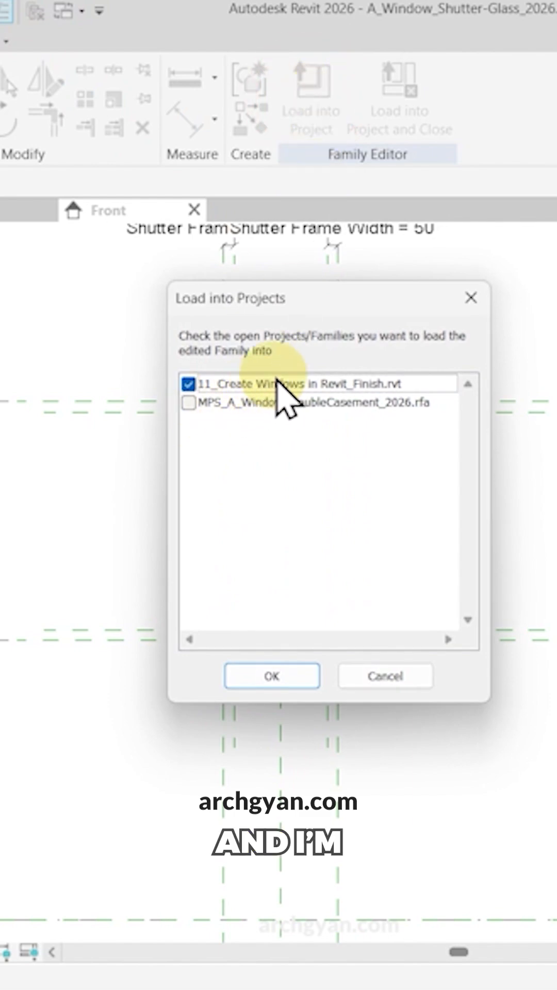
left_click(188, 403)
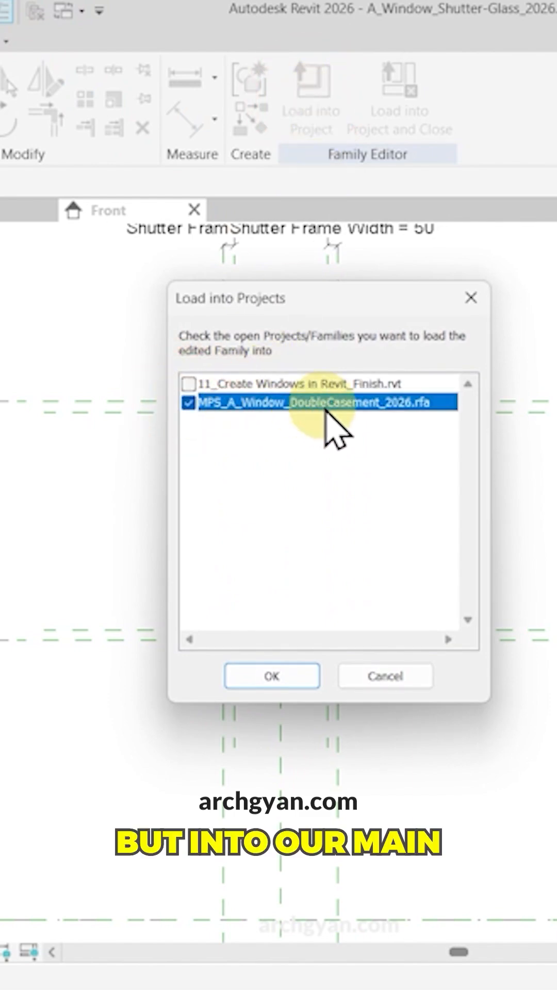
left_click(271, 675)
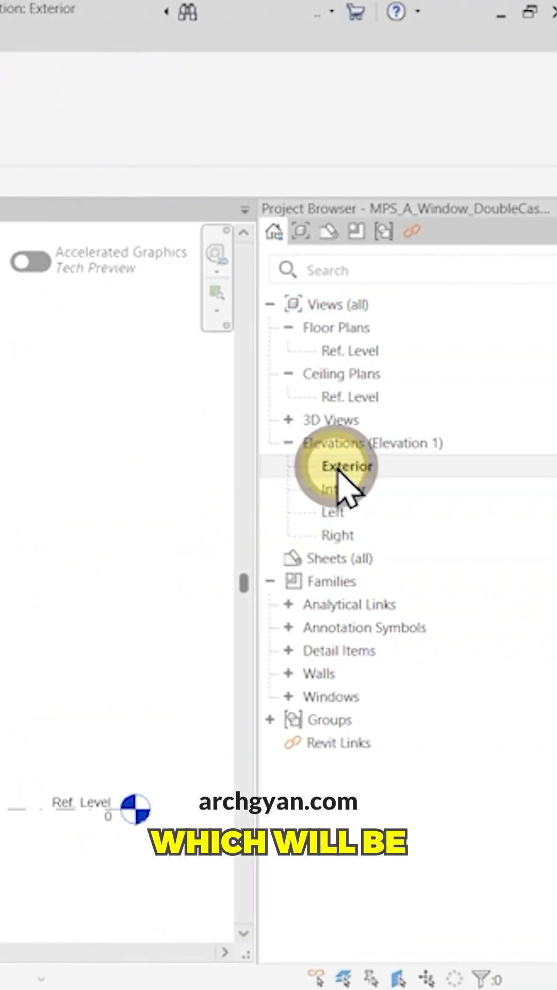
Show the Exterior elevation and select both shutter panels together.
double_click(342, 466)
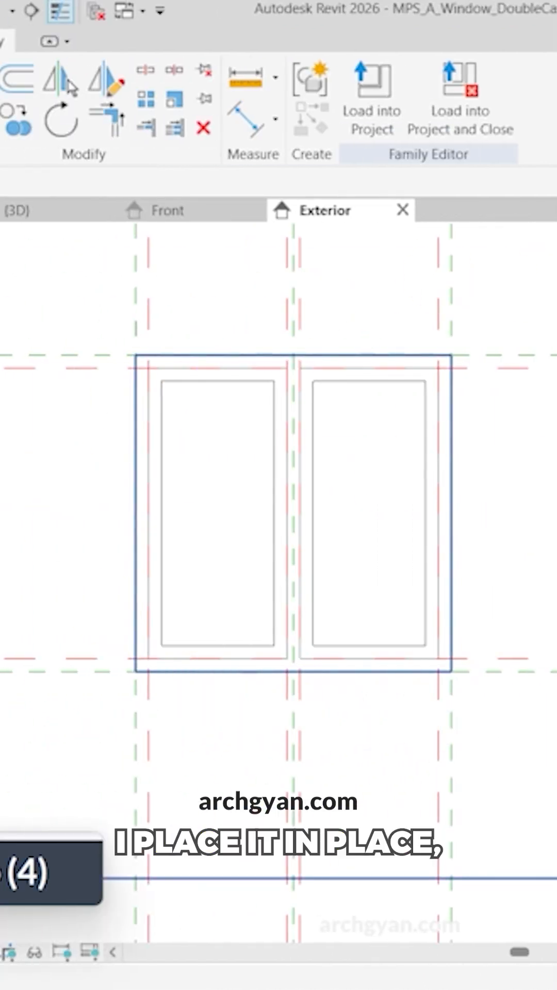
left_click(190, 452)
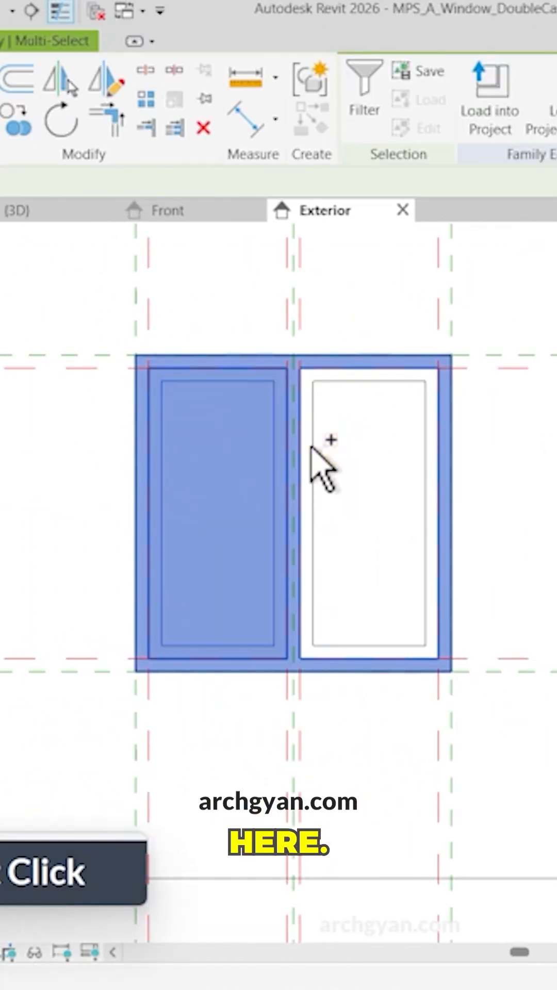
left_click(209, 512)
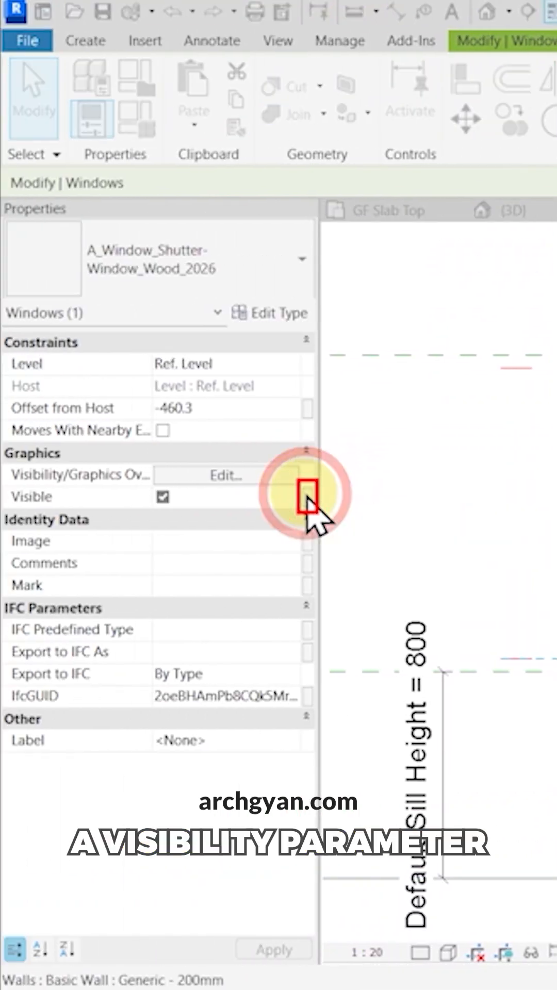
Create a new family parameter named #1 - Shutter Window with Frame for the Visible property.
left_click(307, 497)
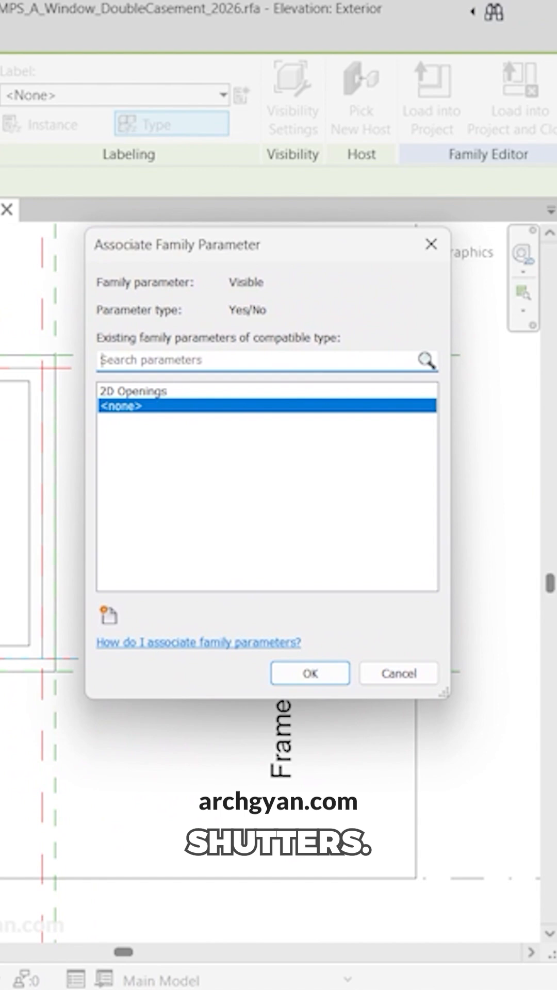
left_click(110, 617)
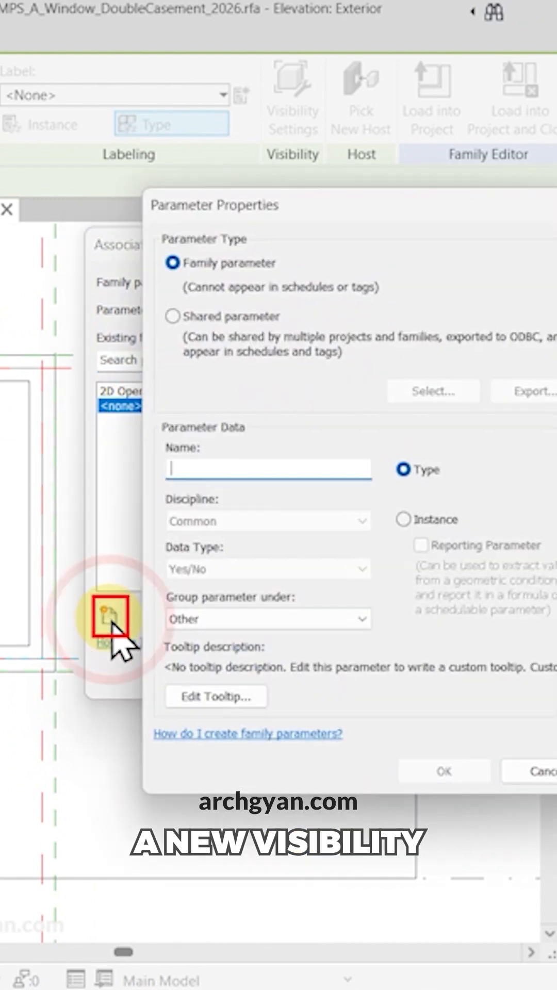
type("Shutter Window with Fra")
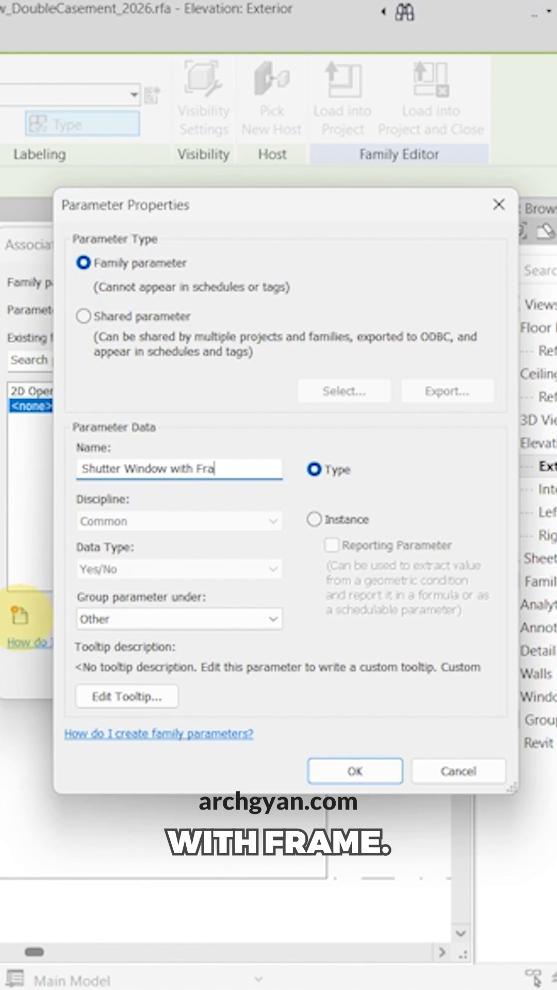
type("me")
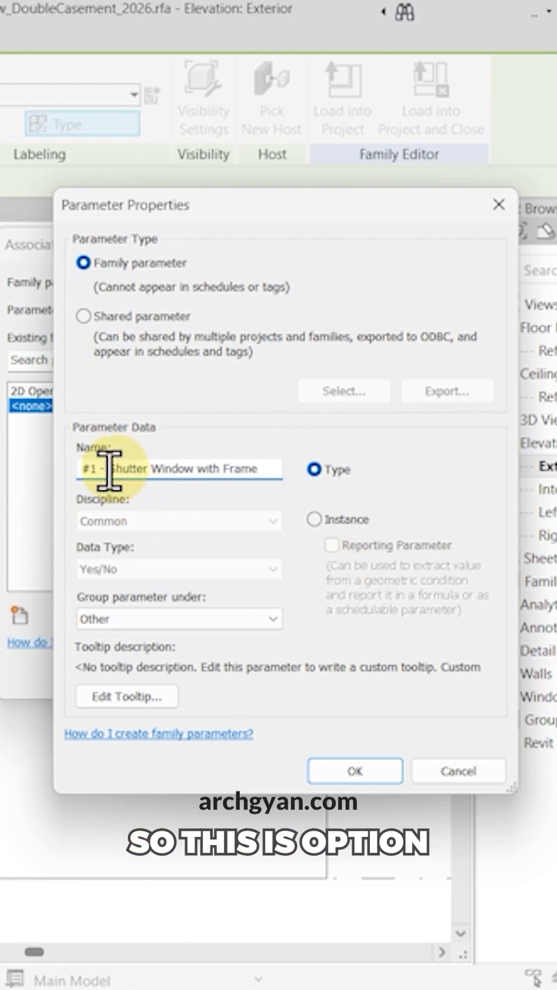
triple_click(178, 468)
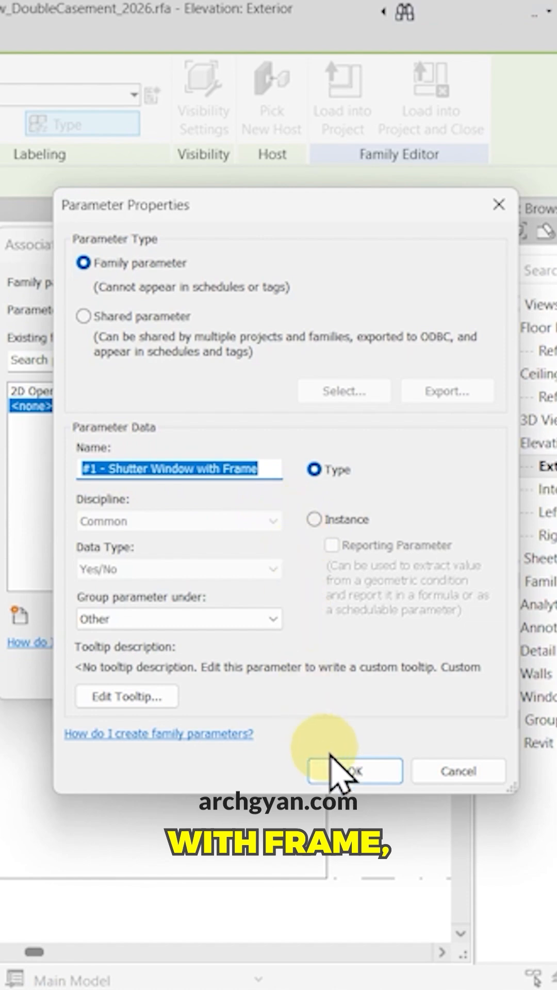
left_click(179, 617)
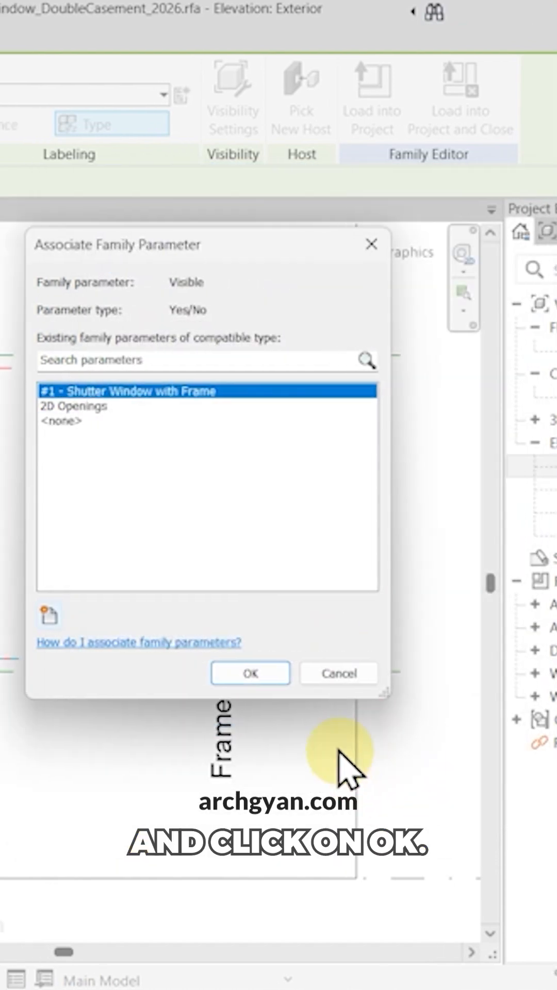
Associate the shutters' visibility with the #1 - Shutter Window with Frame parameter.
left_click(250, 672)
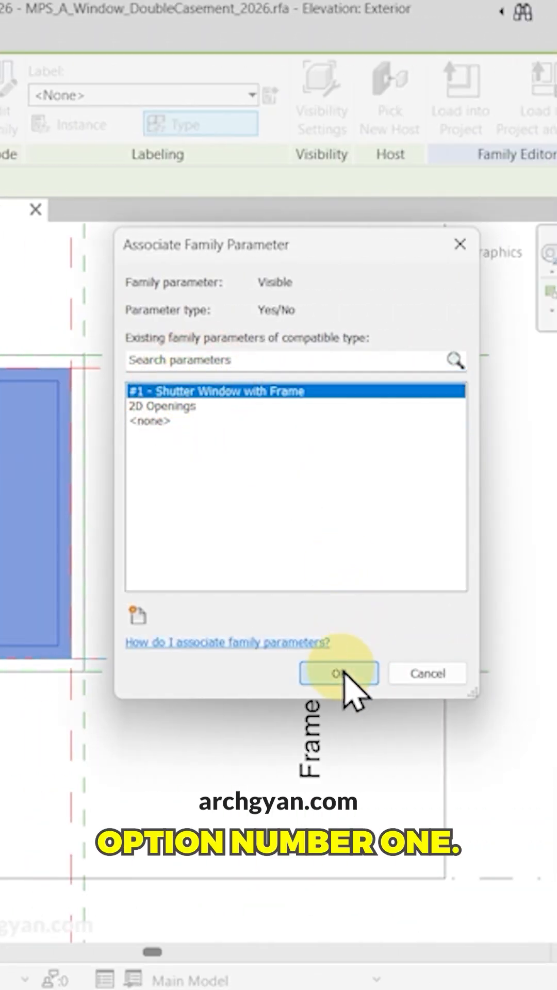
left_click(338, 672)
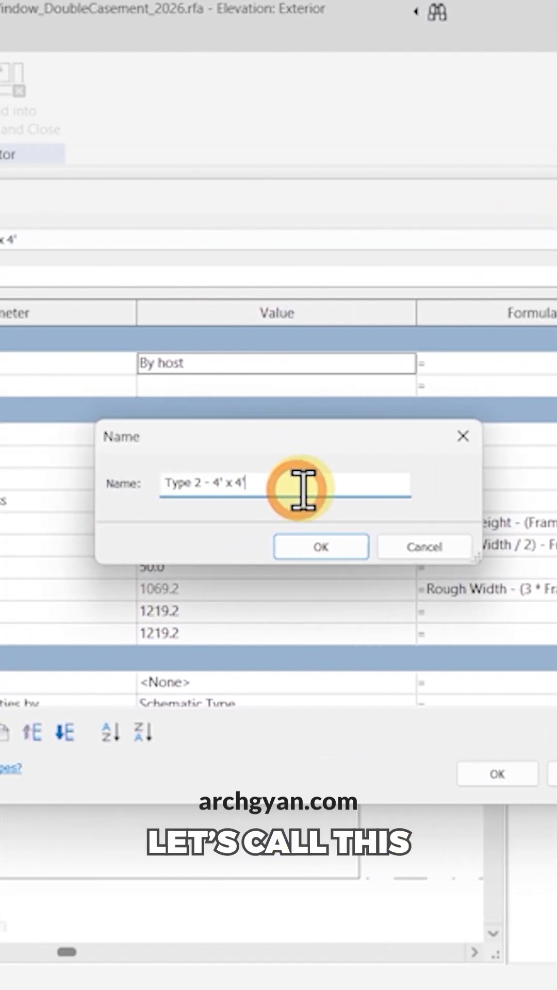
Rename Type 2 - 4' x 4' and Type 1 - 5' x 5' to add the (with Frame) suffix.
type("(with Fram")
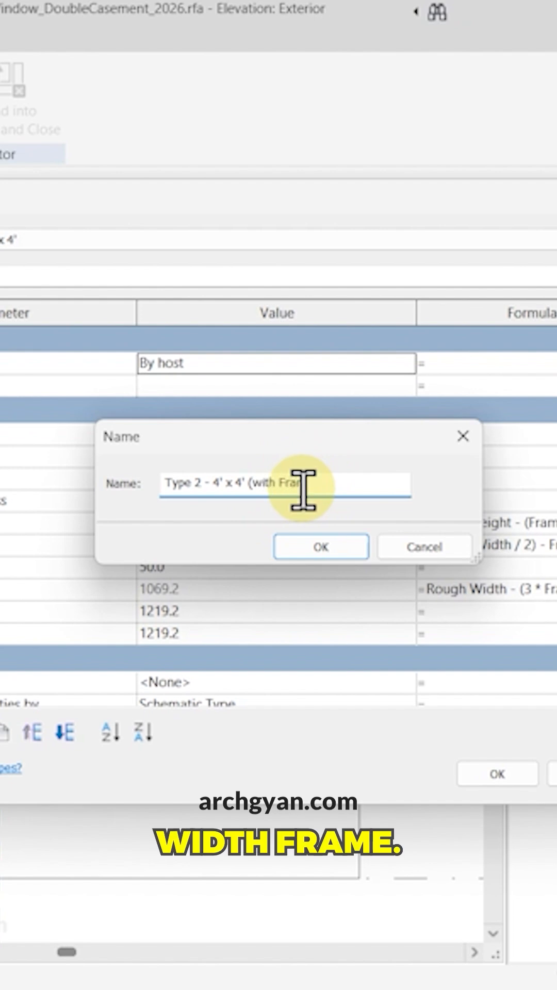
left_click(320, 546)
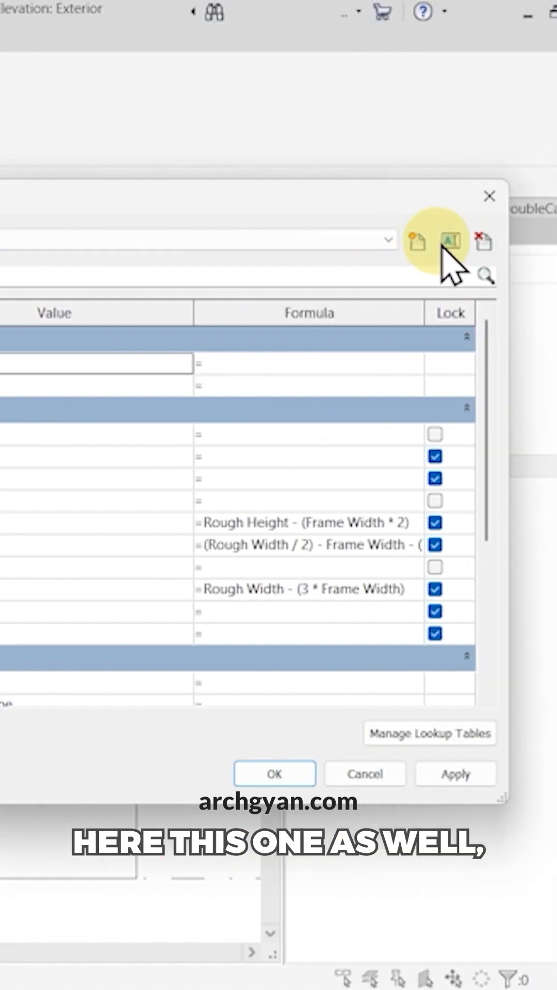
left_click(450, 242)
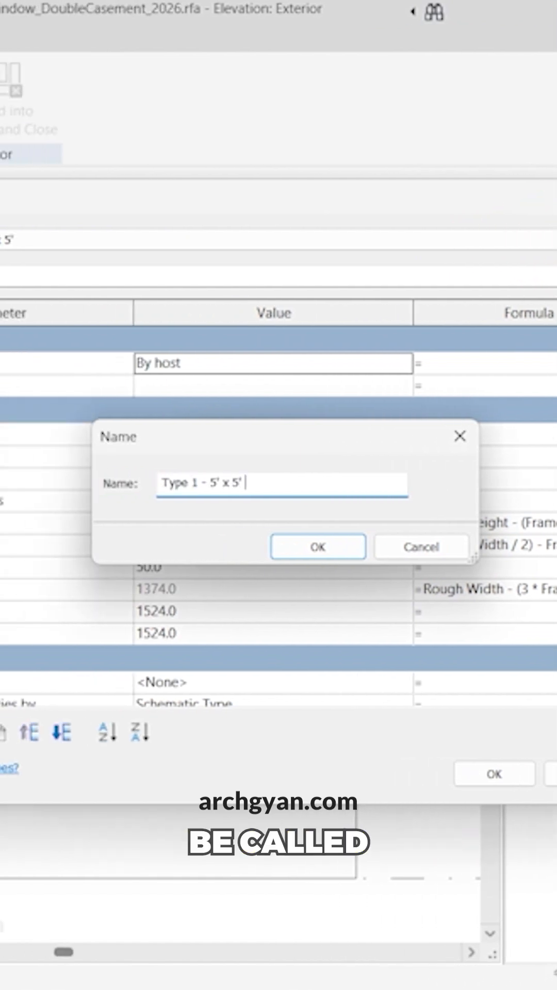
type("(with Fra")
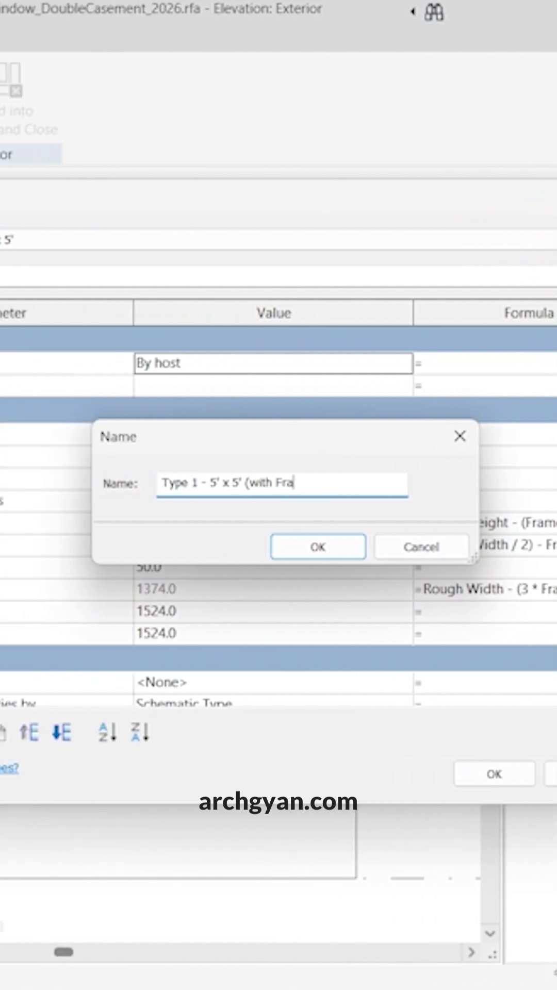
left_click(318, 547)
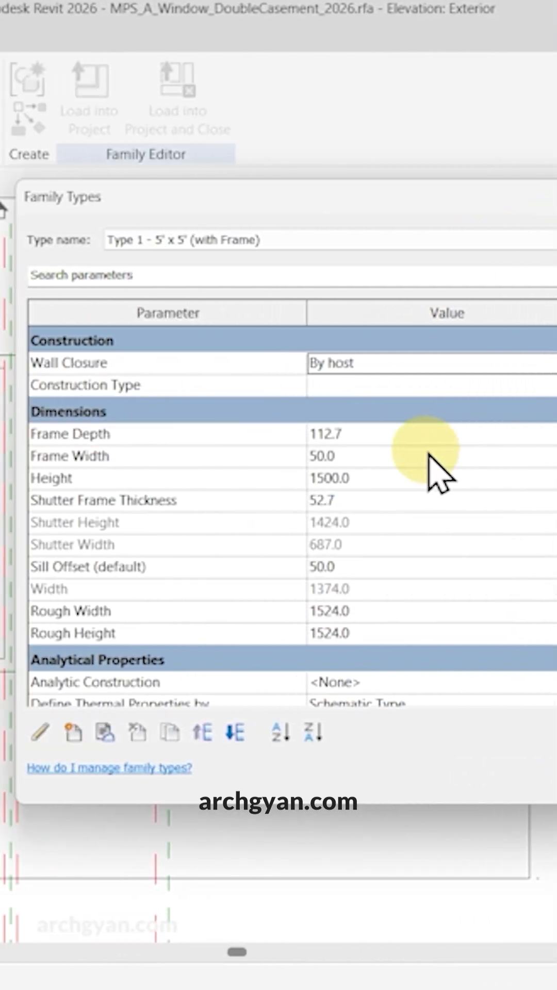